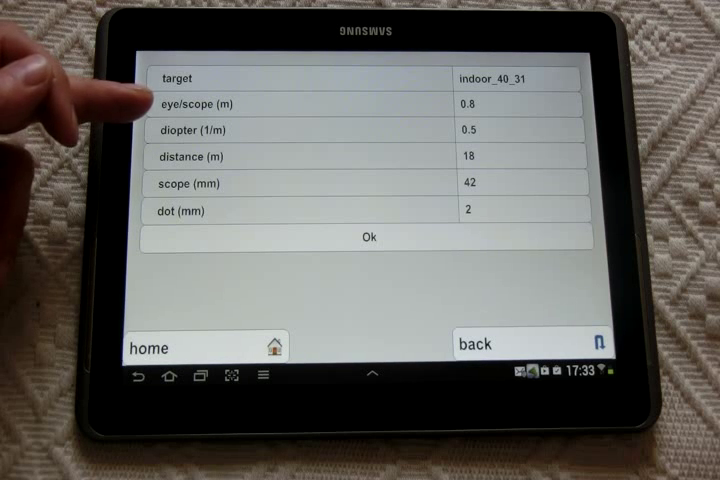
mouse_move(150, 130)
type("29")
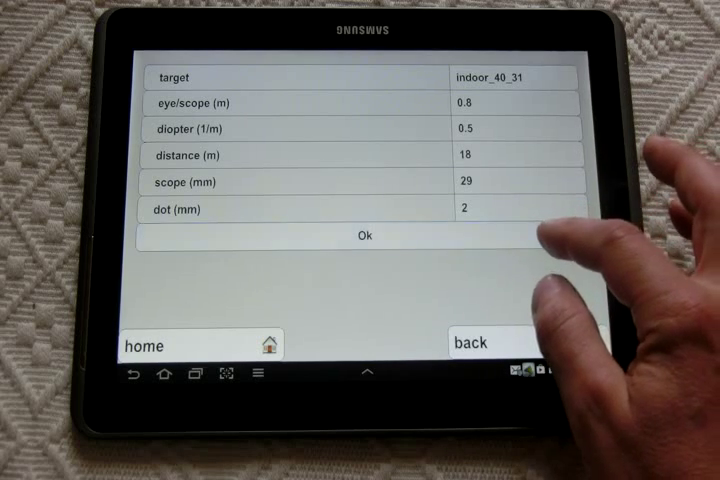
left_click(368, 236)
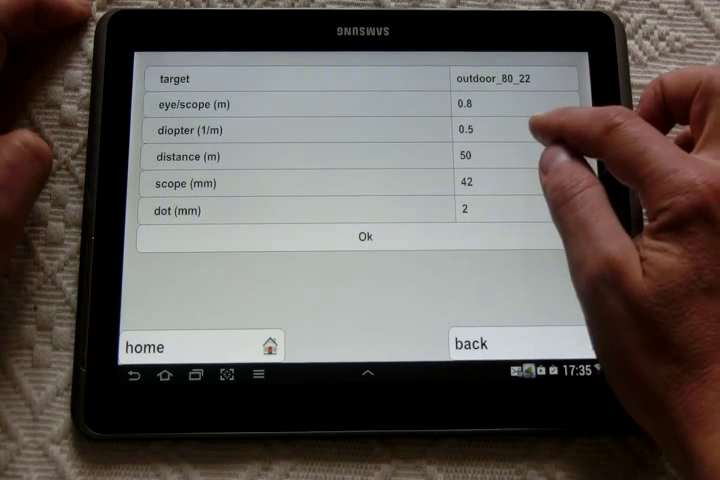
Set the outdoor_80_22 setup to diopter 1, a 29 mm scope and an 8 mm dot.
left_click(464, 104)
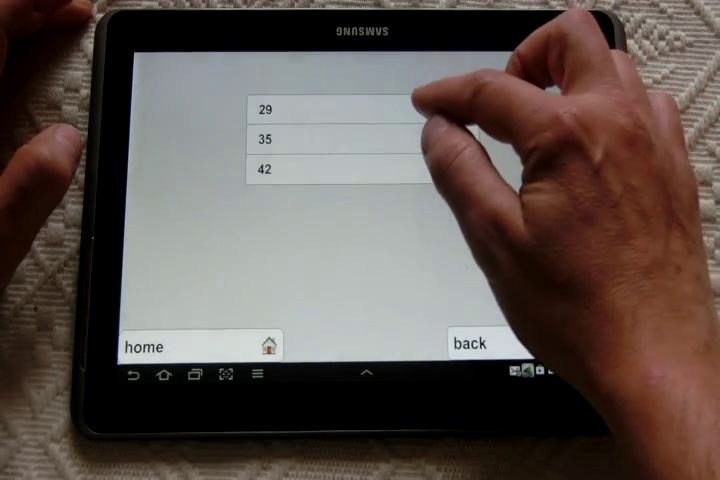
left_click(284, 108)
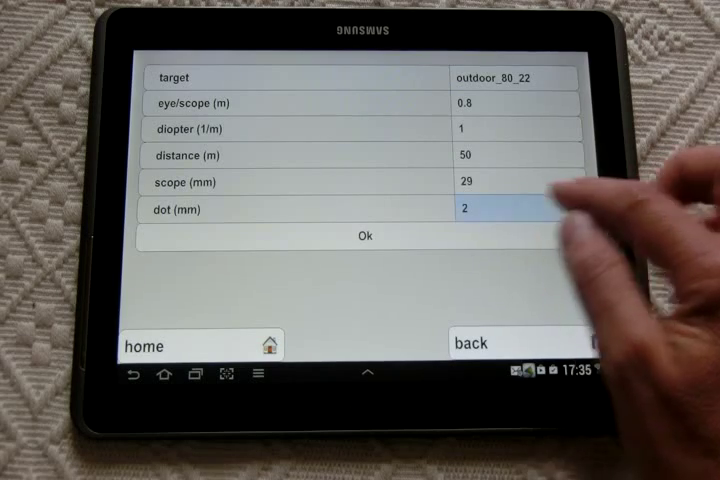
left_click(476, 208)
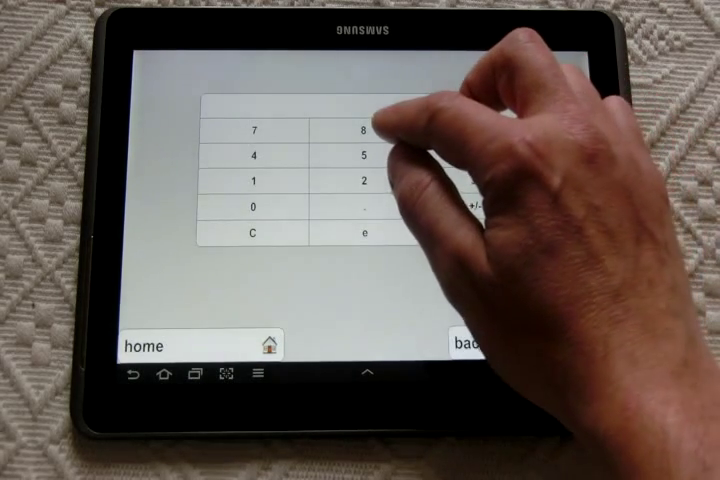
left_click(364, 128)
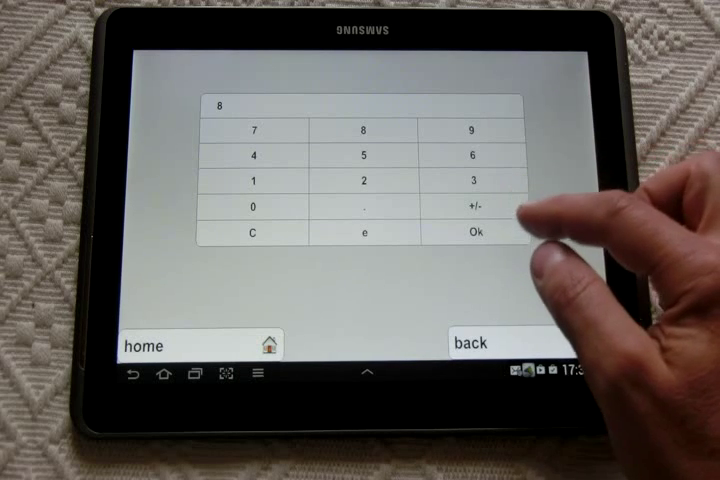
left_click(482, 232)
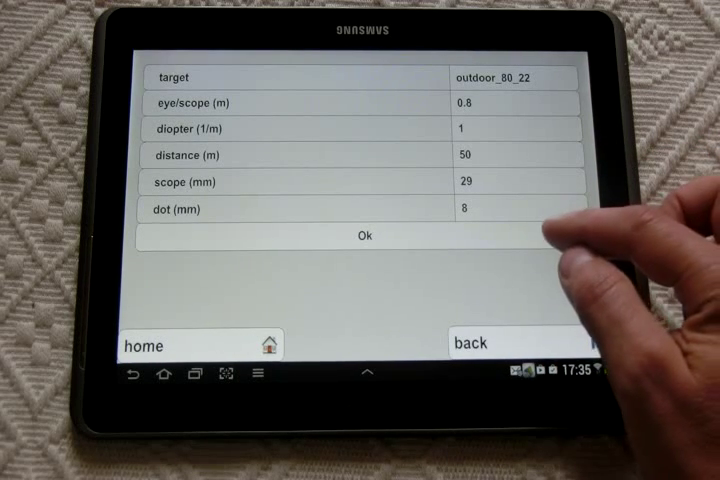
left_click(366, 236)
type("0.765")
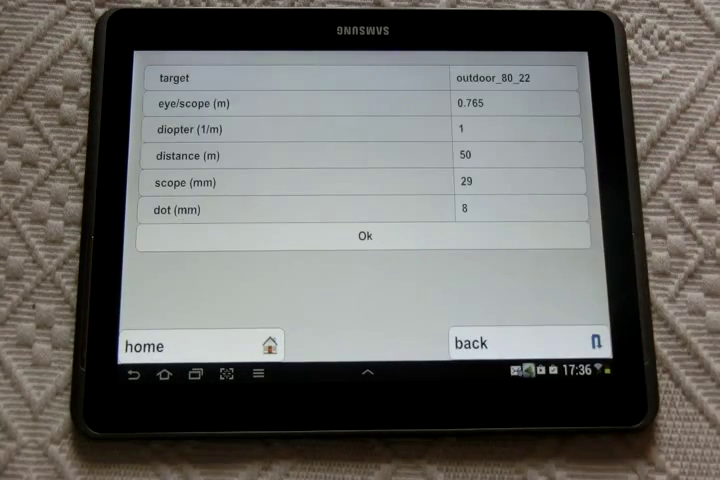
left_click(366, 236)
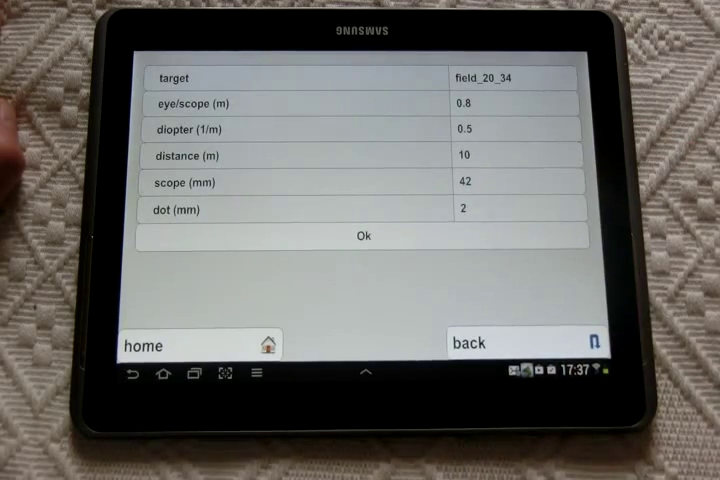
View the field target through the scope, then go back so the chamoiseau target at 35 m loads.
left_click(364, 236)
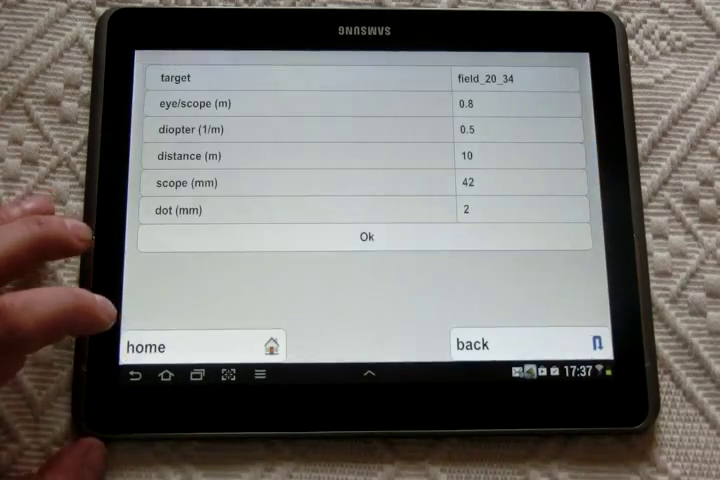
left_click(520, 344)
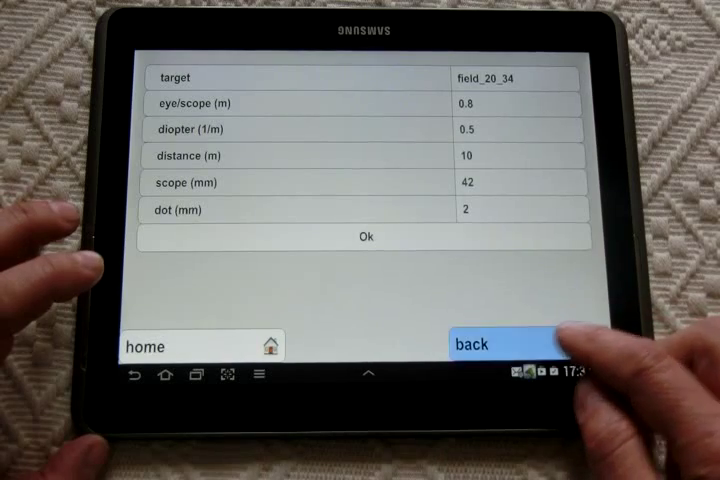
left_click(486, 344)
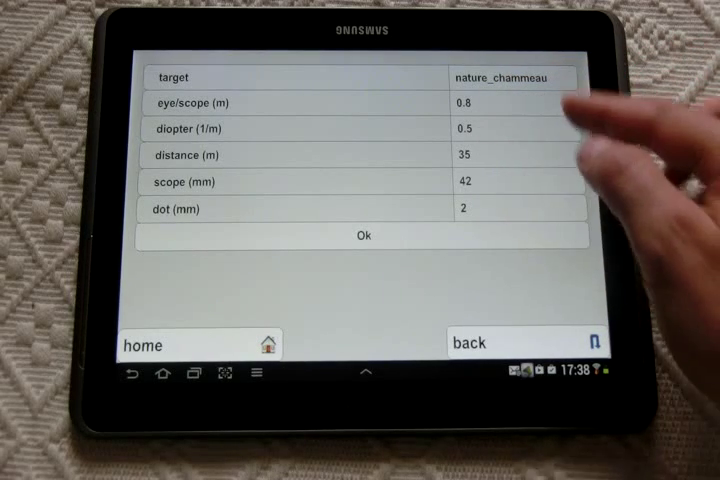
View the animal target at 35 m through the scope, then reach the animal target list.
left_click(366, 236)
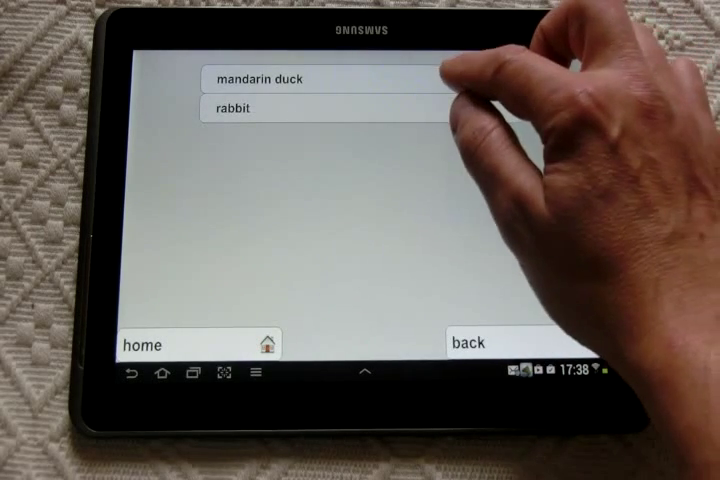
Choose the mandarin duck target and view it through the scope from 10 m.
left_click(264, 78)
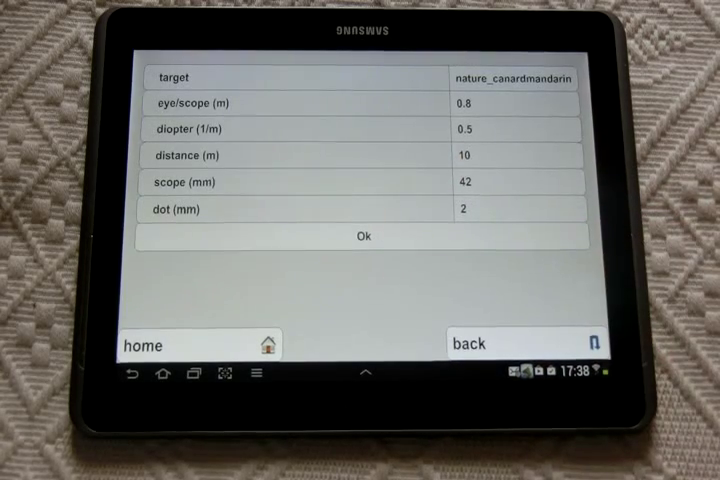
left_click(364, 236)
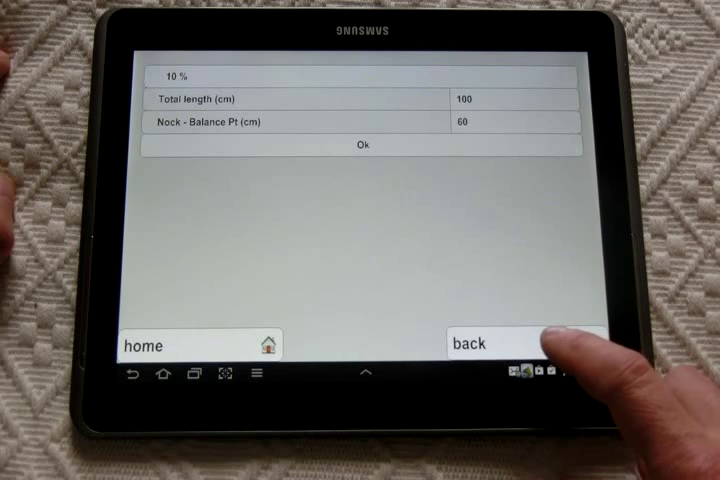
Compute point-mass change for a 350 gn arrow from 14 % to 13 % FOC: remove 9.5 gn.
left_click(500, 342)
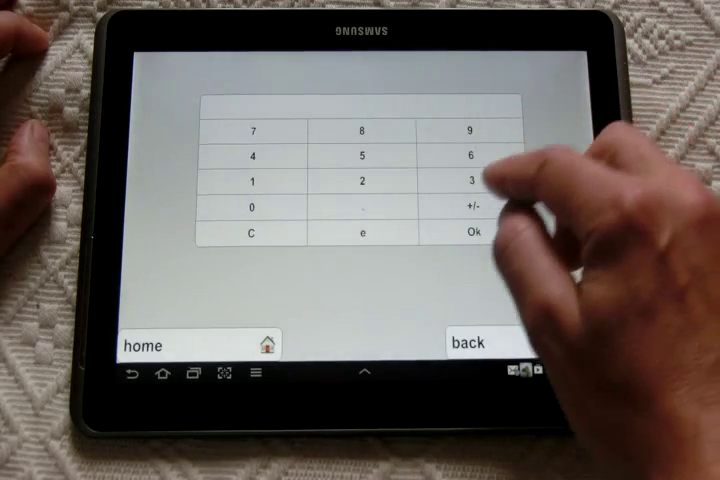
left_click(468, 178)
type("14")
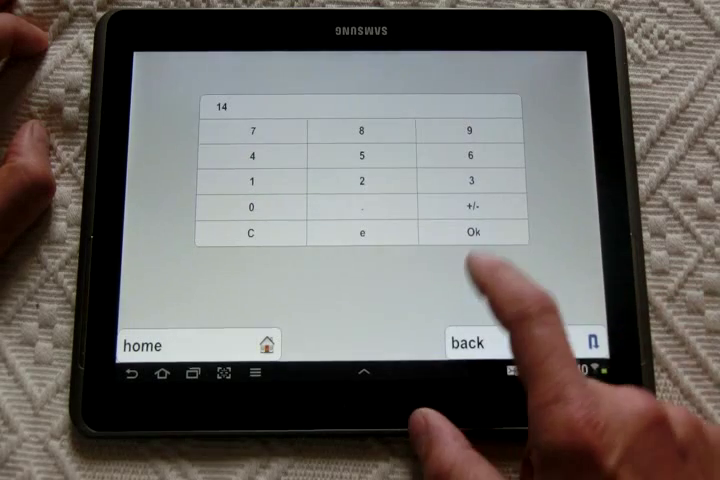
left_click(478, 232)
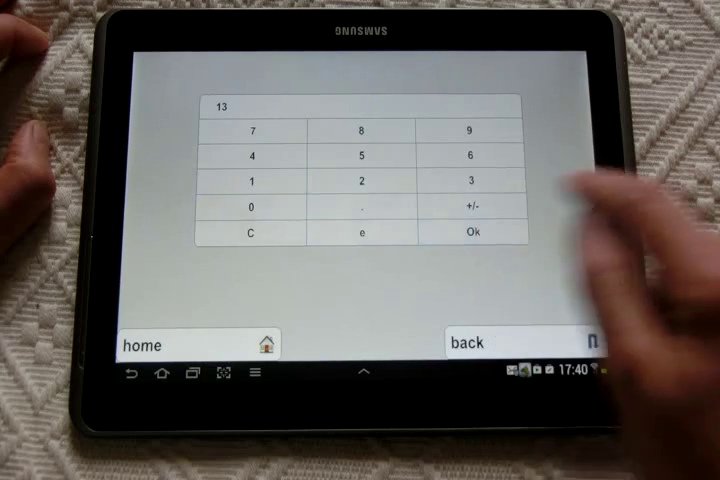
left_click(482, 232)
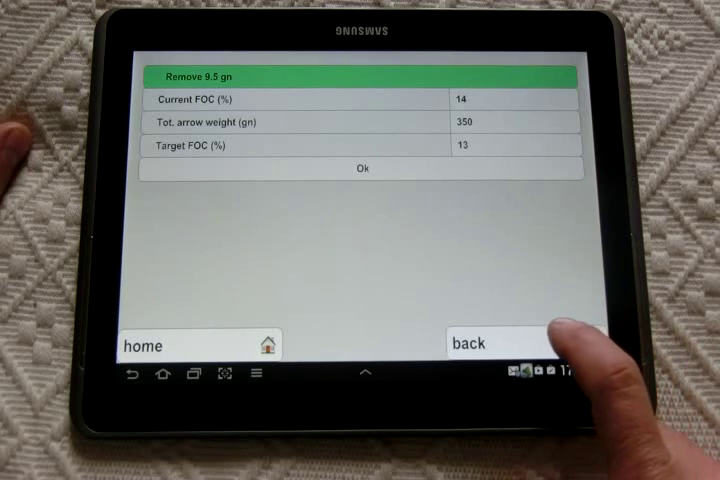
Back out of the FOC calculations to the main menu.
left_click(490, 344)
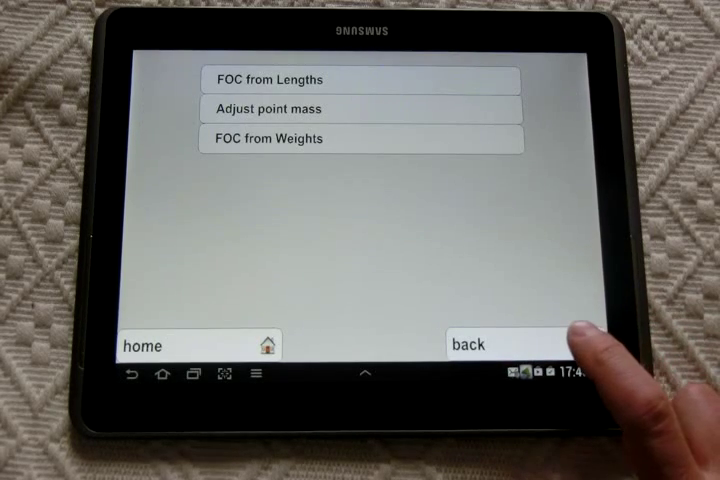
left_click(508, 344)
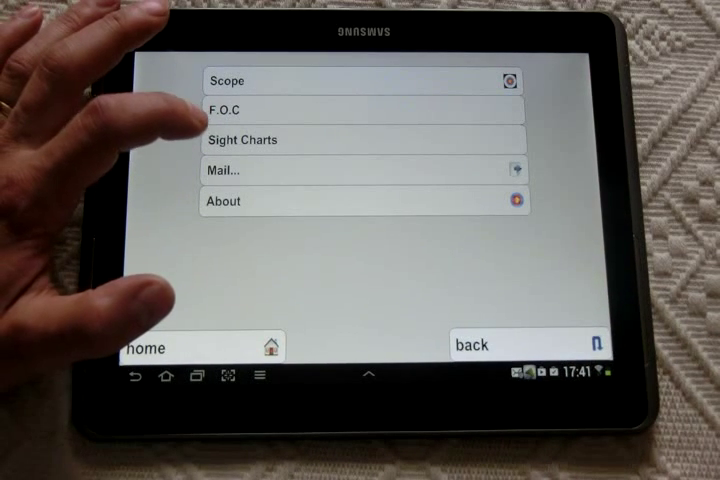
Generate a sight chart for 5–35 m using eye-to-scope 31.5, eye-to-nock 4.7, slope 0, 297 fps.
left_click(364, 80)
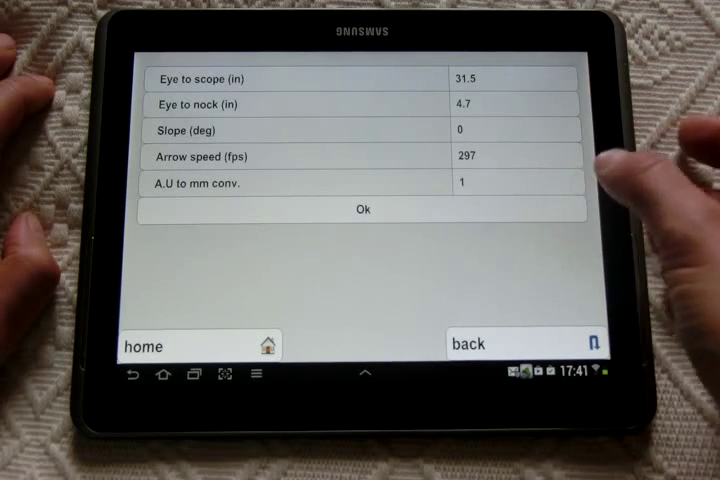
left_click(362, 210)
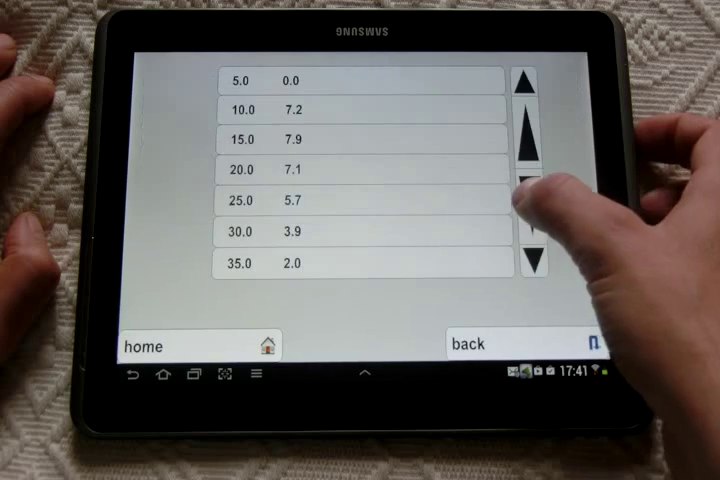